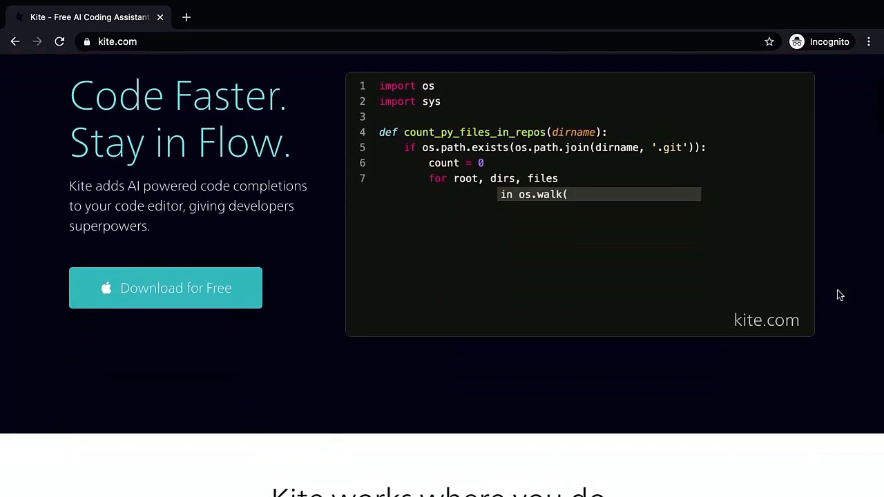
Step: Scroll down past the y_test value_counts output toward the model section
scroll(down, 3)
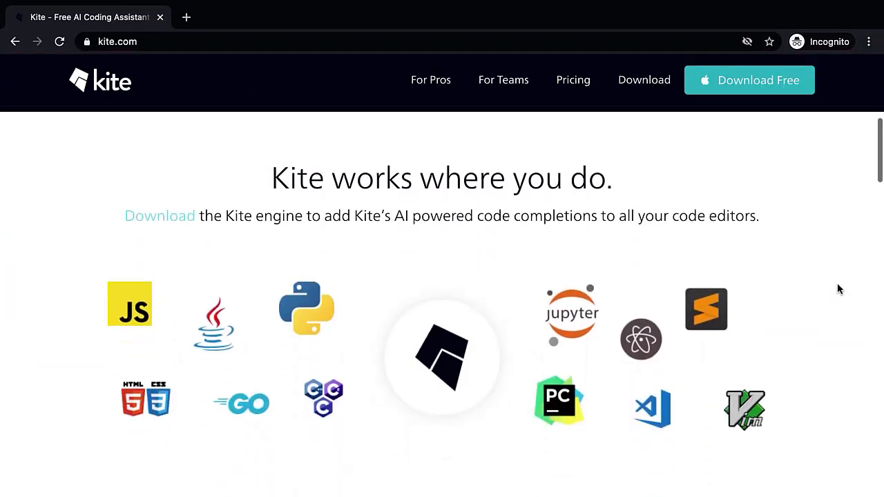
scroll(down, 3)
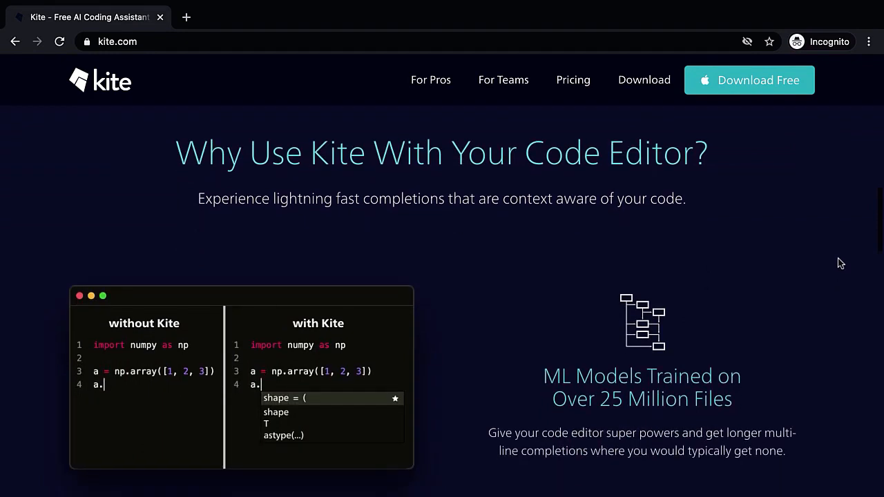
scroll(down, 3)
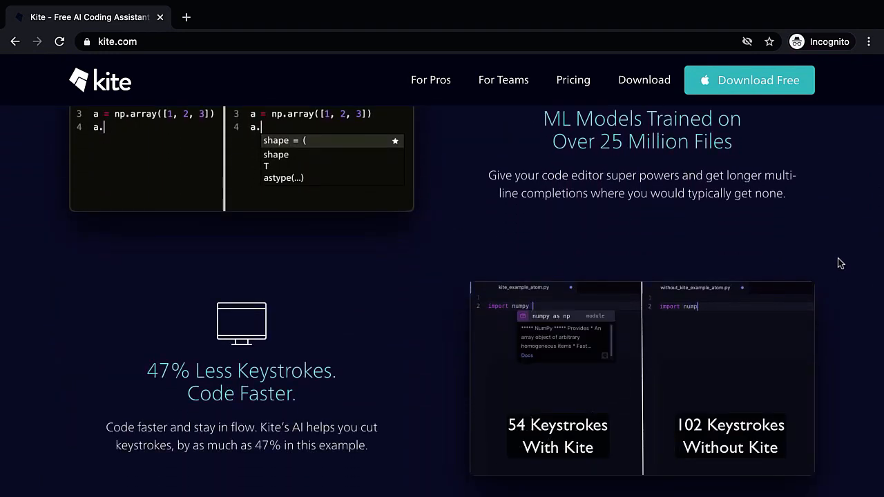
scroll(down, 3)
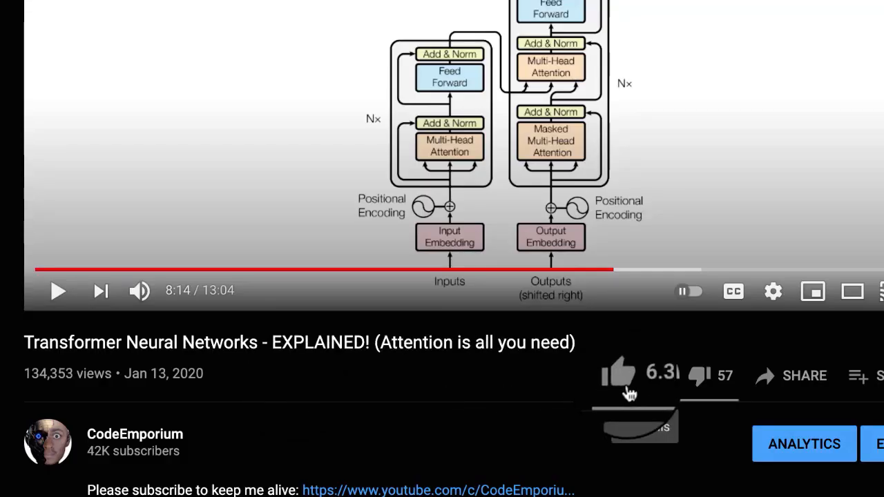
click(618, 375)
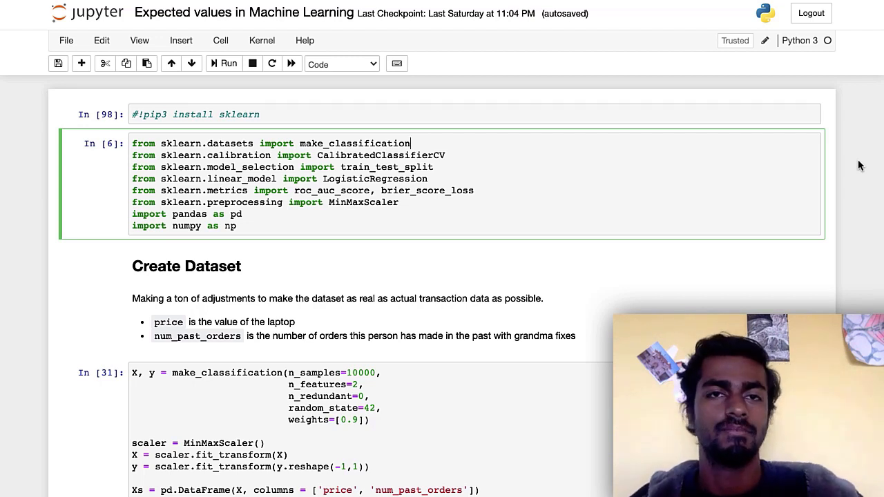
mouse_move(836, 151)
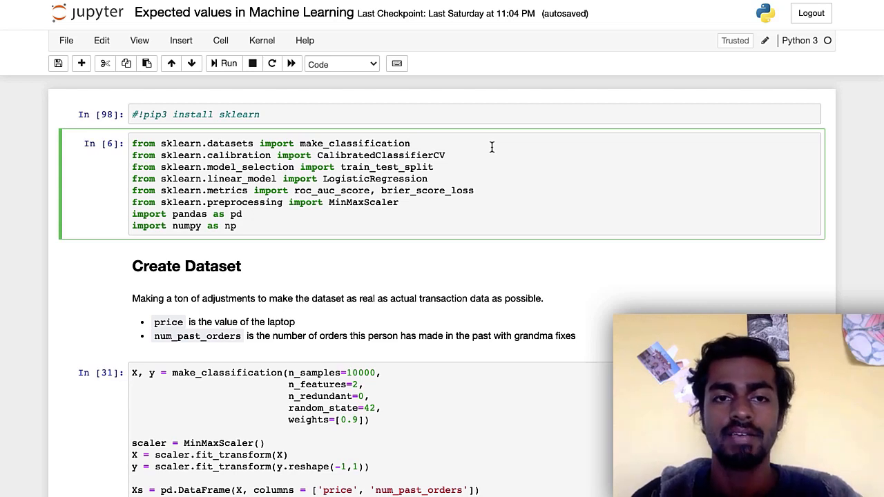
mouse_move(490, 155)
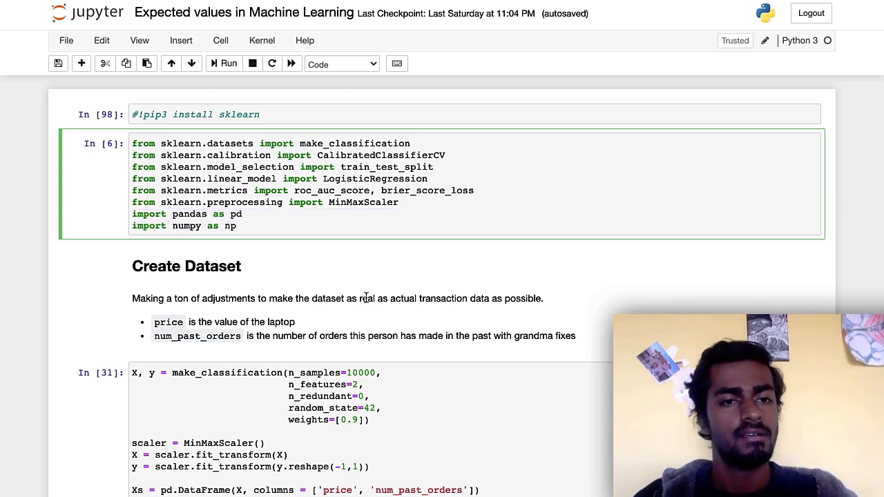
scroll(down, 3)
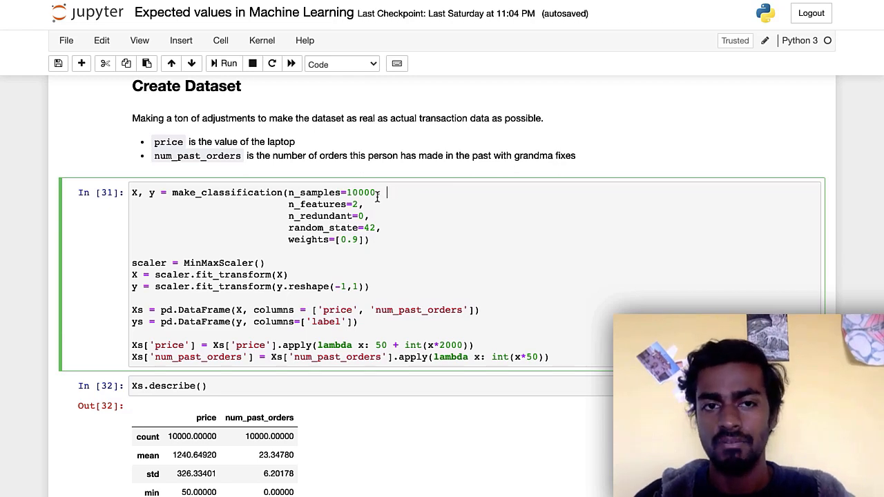
click(376, 216)
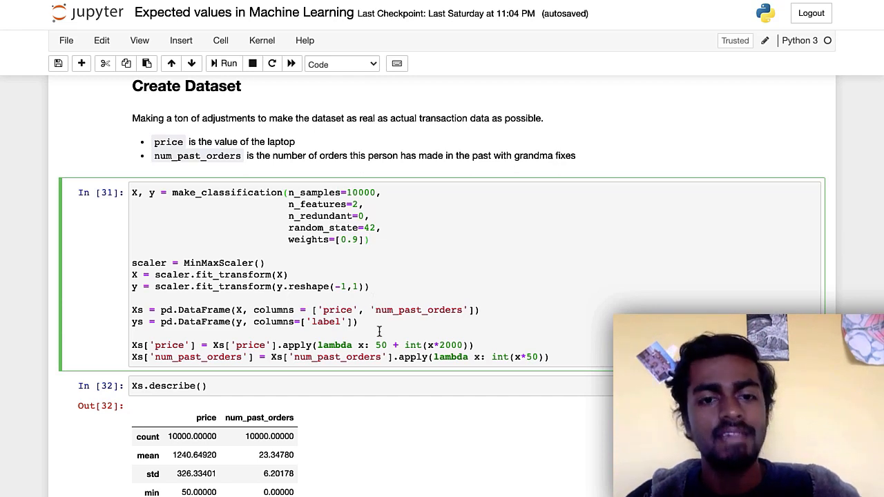
Step: Reach cell In [35] with isotonic CalibratedClassifierCV, ROC AUC 0.946 and prediction statistics
scroll(down, 3)
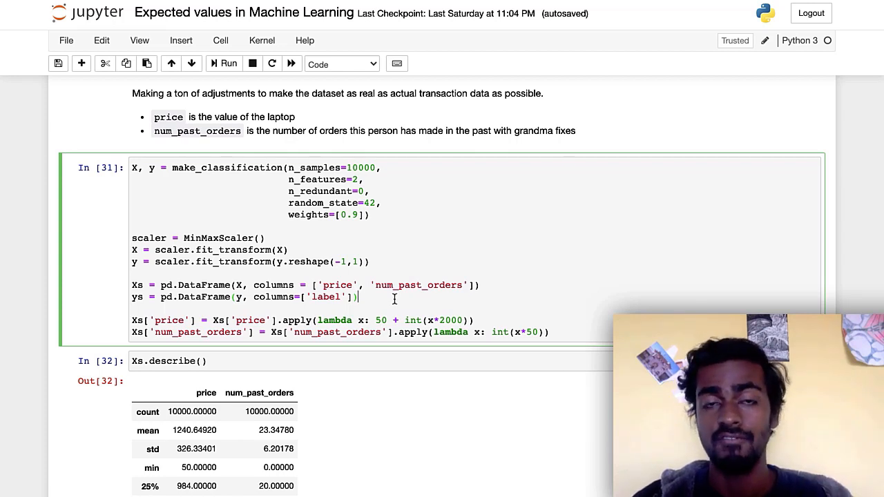
scroll(down, 3)
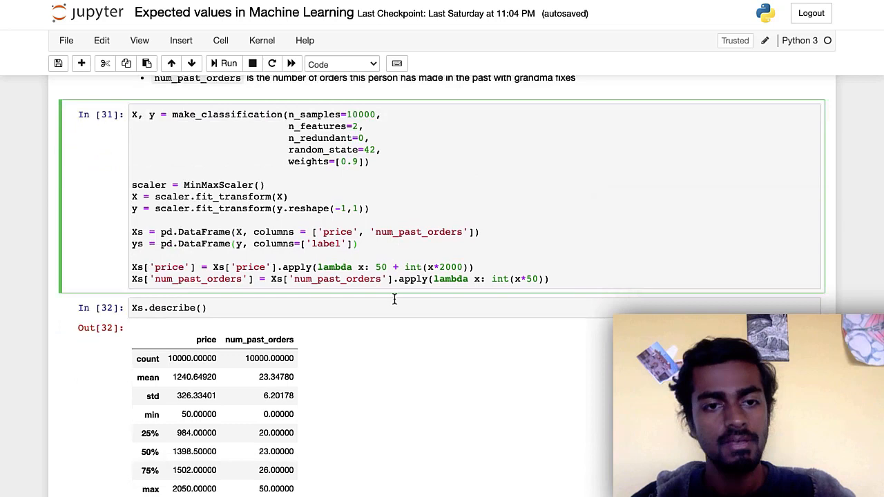
scroll(down, 3)
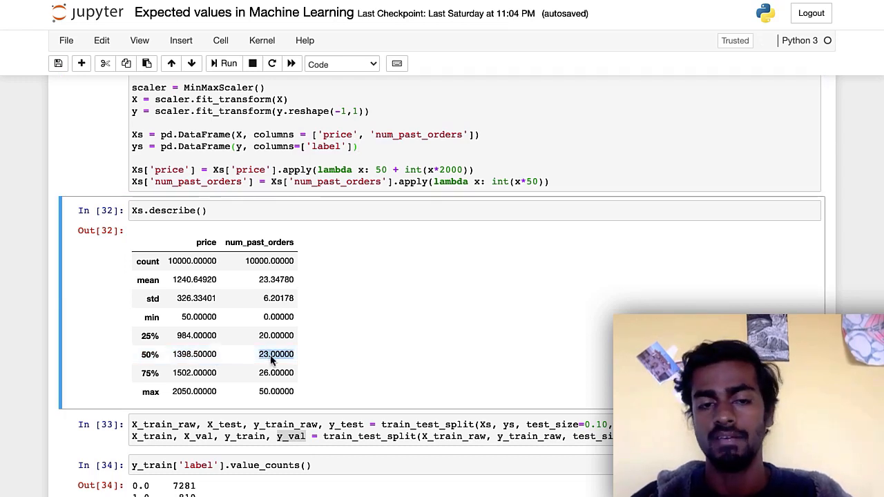
mouse_move(403, 346)
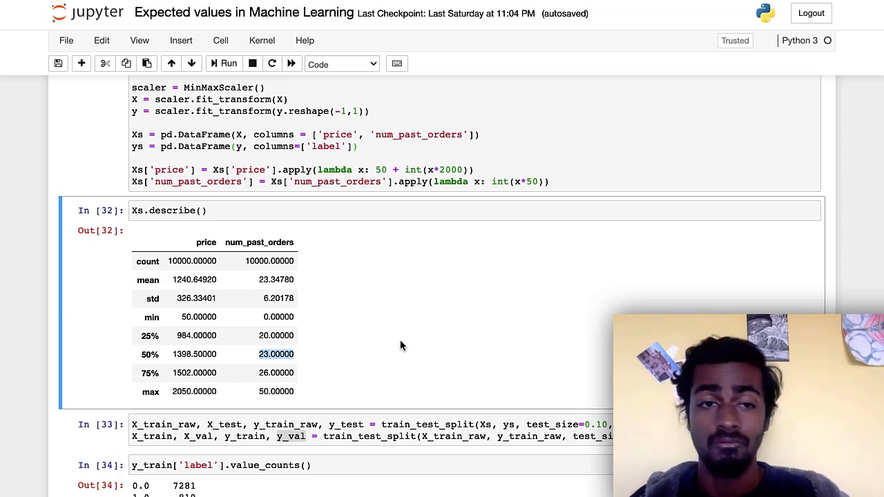
scroll(down, 3)
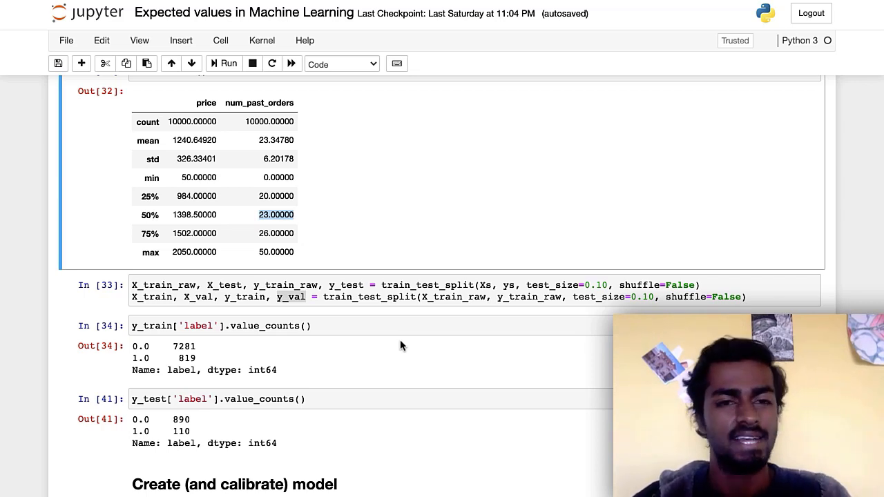
click(214, 297)
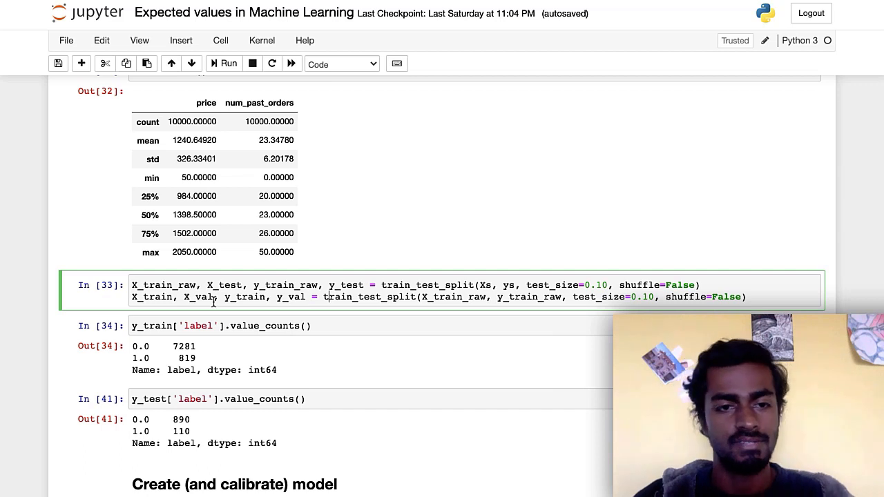
scroll(down, 3)
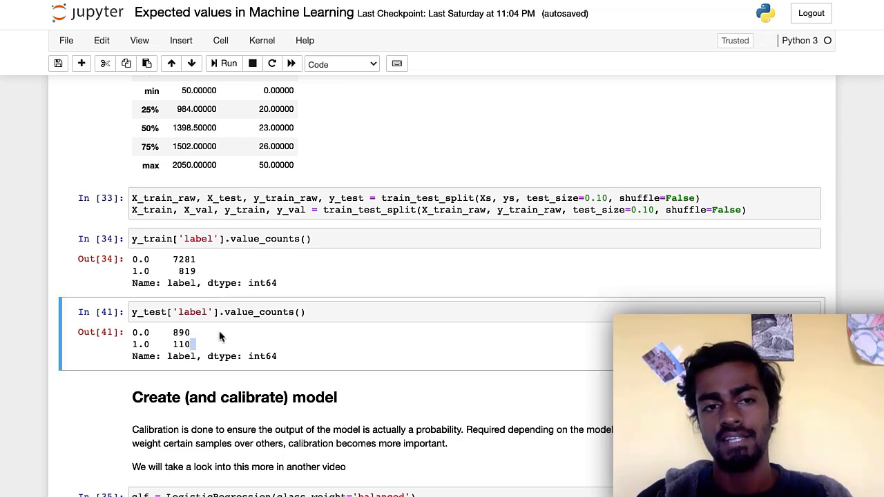
scroll(down, 3)
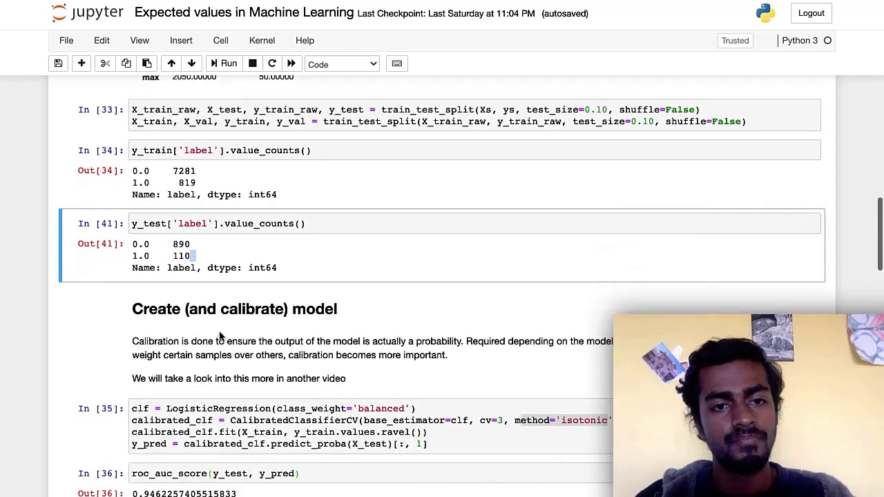
scroll(down, 3)
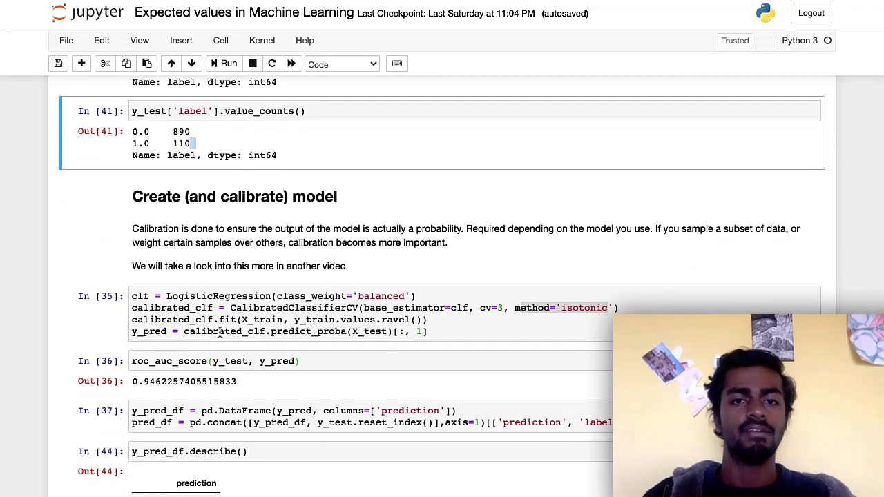
scroll(down, 3)
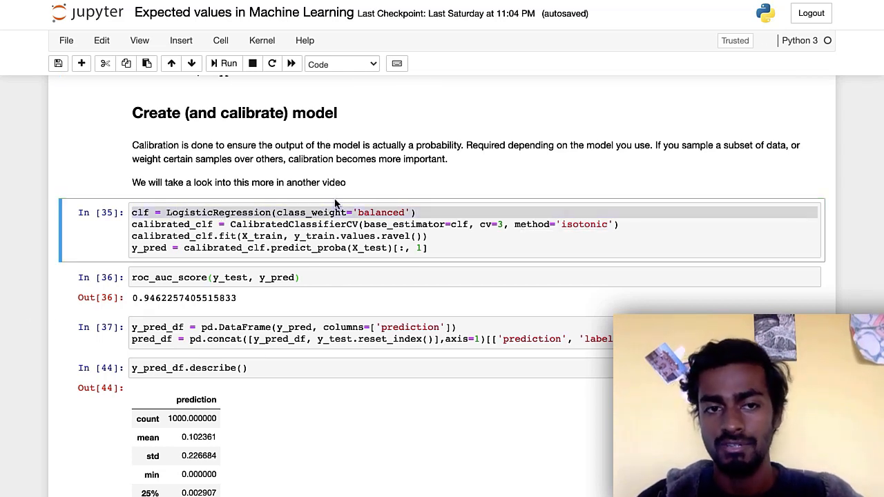
click(315, 212)
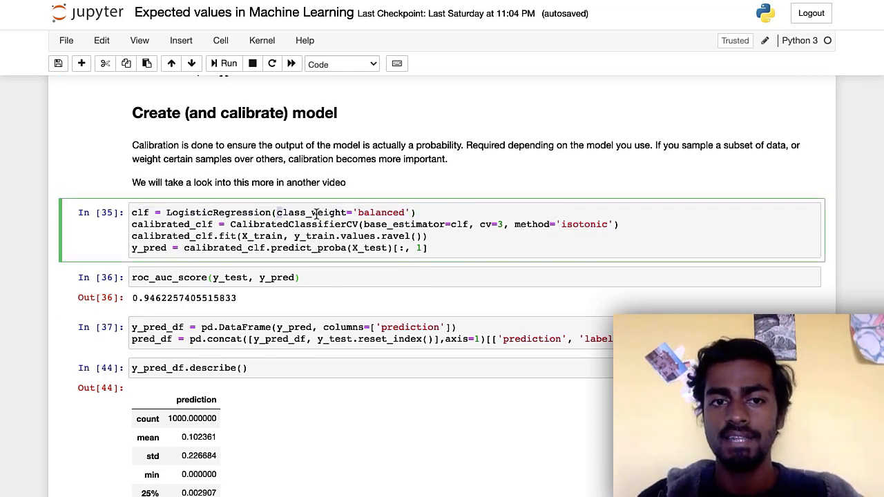
click(418, 212)
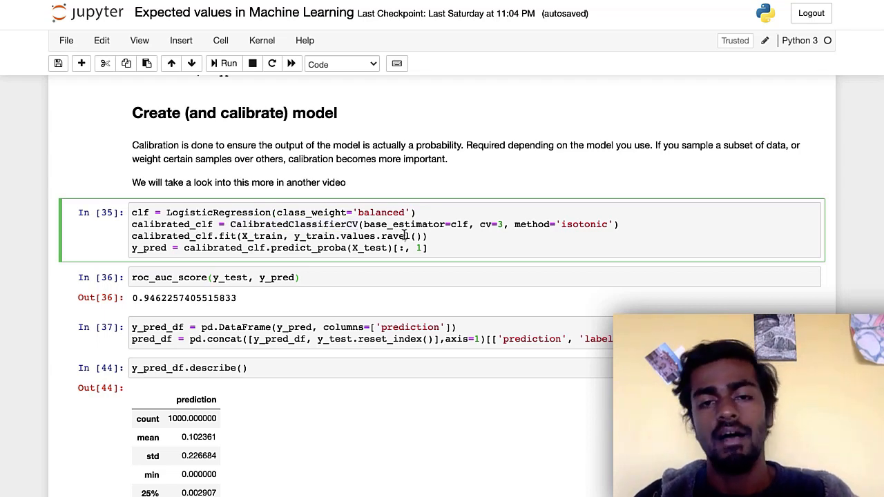
mouse_move(513, 241)
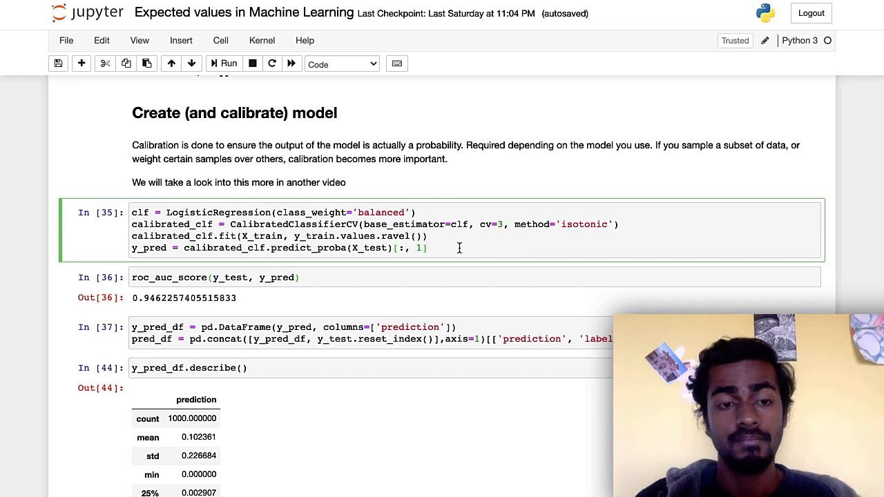
Step: Highlight the Out[36] ROC AUC value and select the Out[44] describe() statistics table
scroll(down, 3)
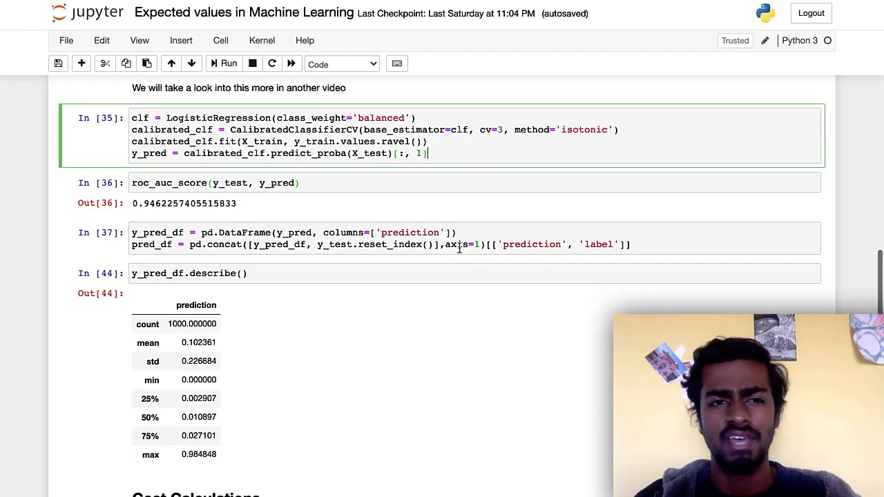
double_click(185, 203)
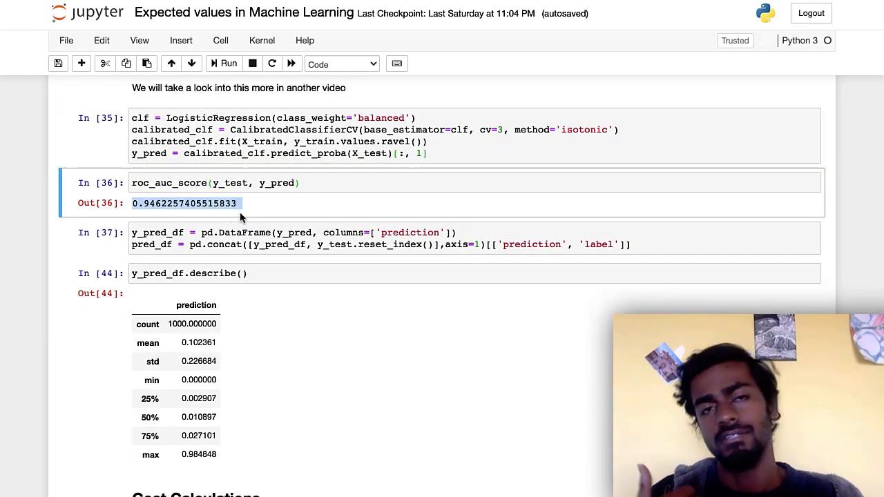
scroll(down, 3)
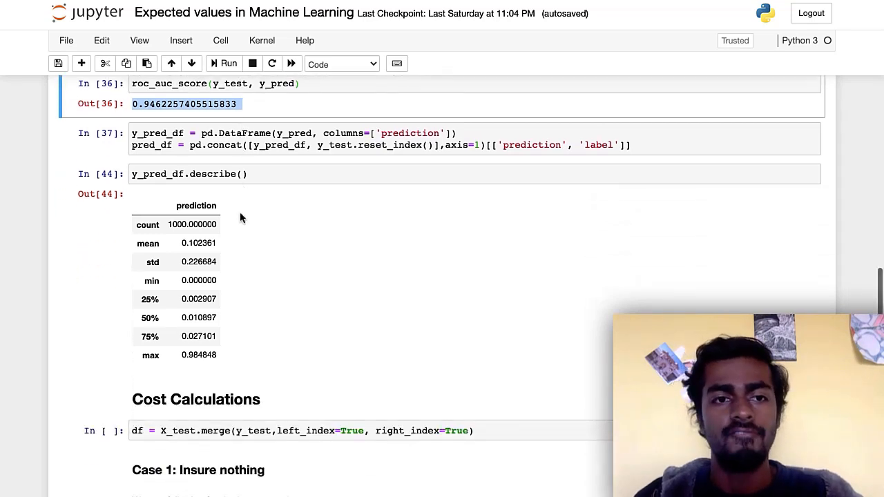
click(192, 224)
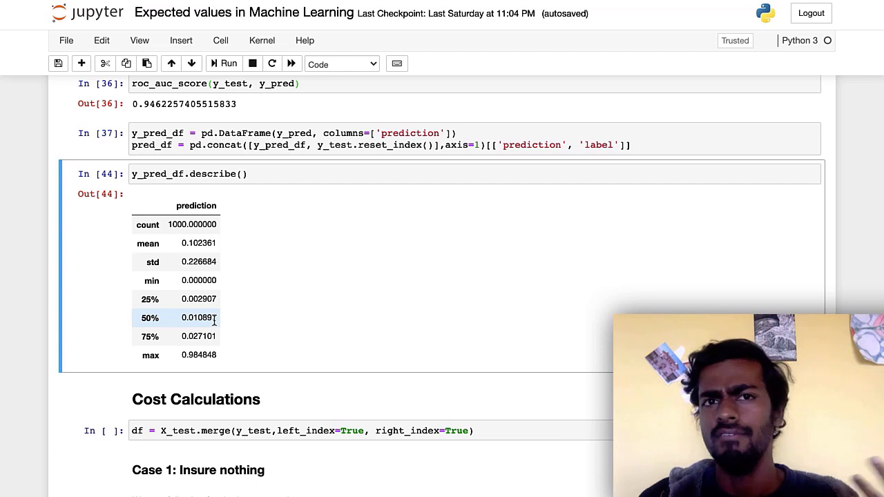
Step: Scroll through the Cost Calculations cases and back to the model creation section
scroll(down, 3)
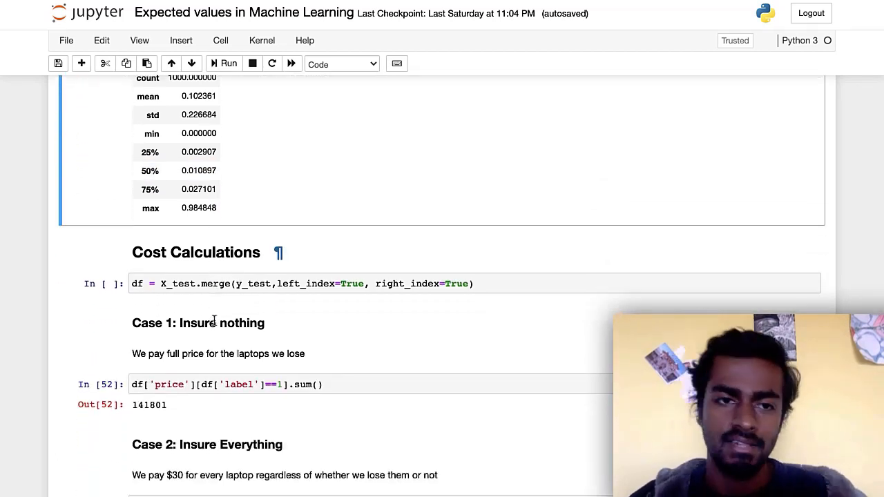
scroll(down, 3)
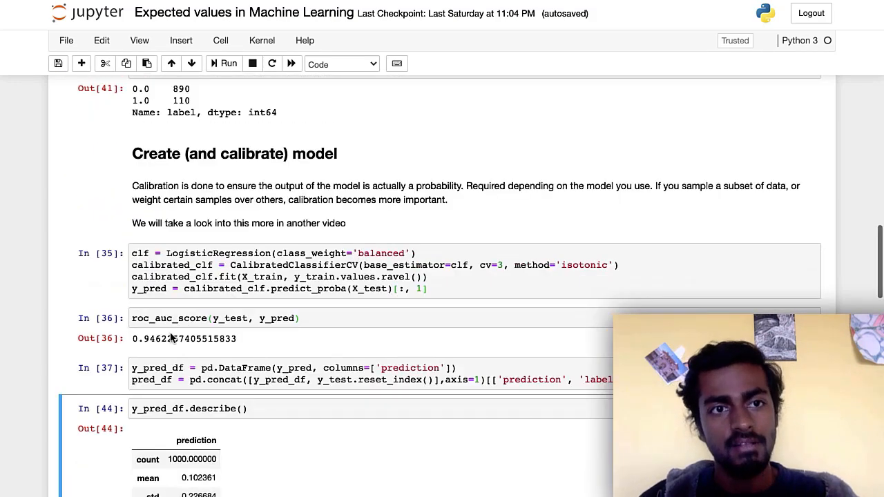
scroll(up, 3)
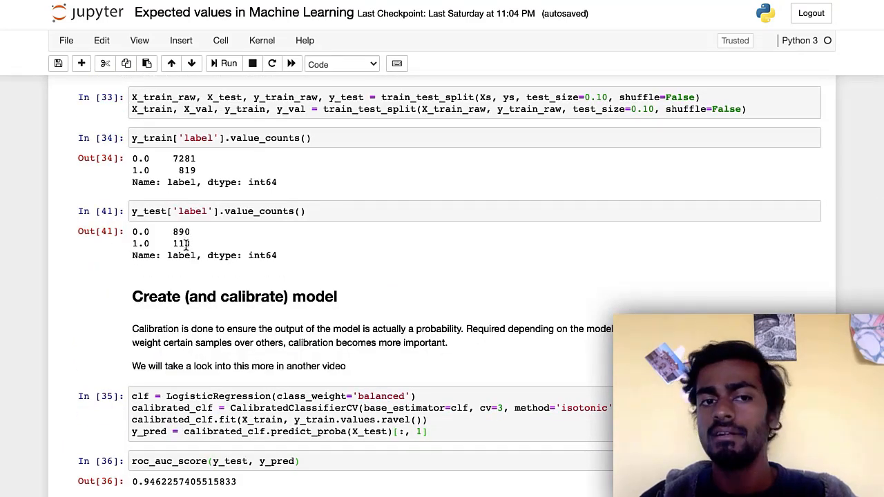
double_click(181, 243)
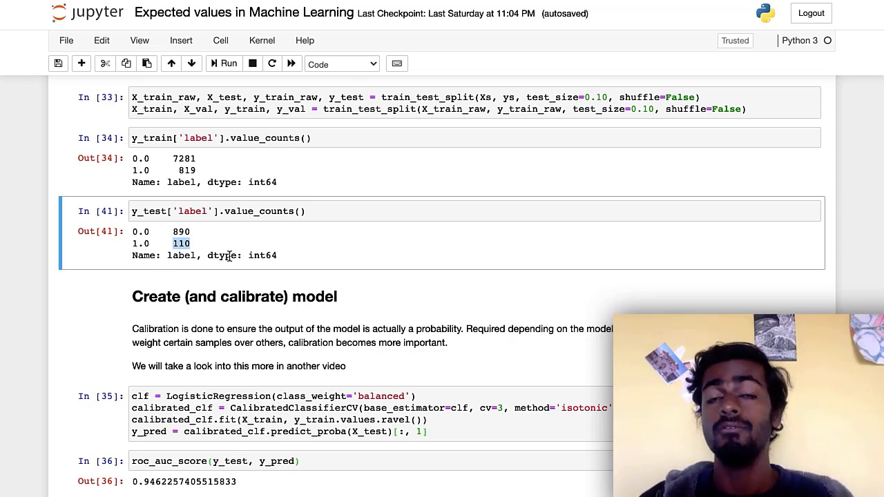
scroll(down, 3)
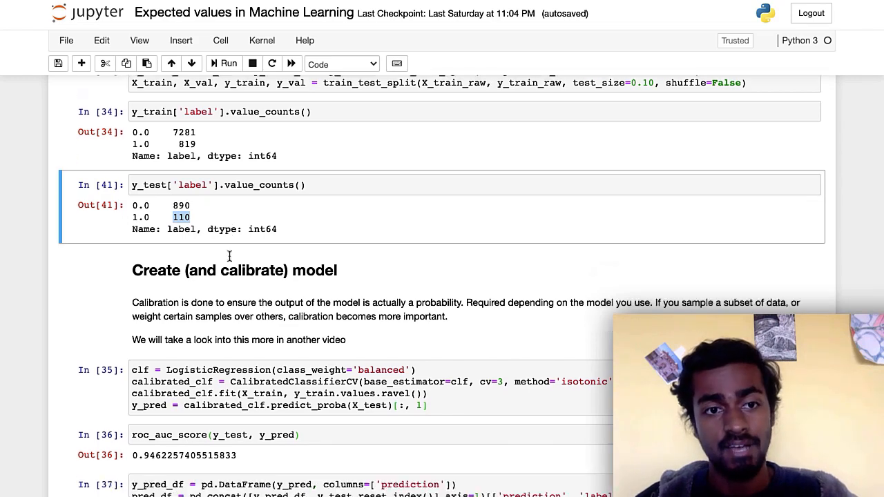
scroll(down, 3)
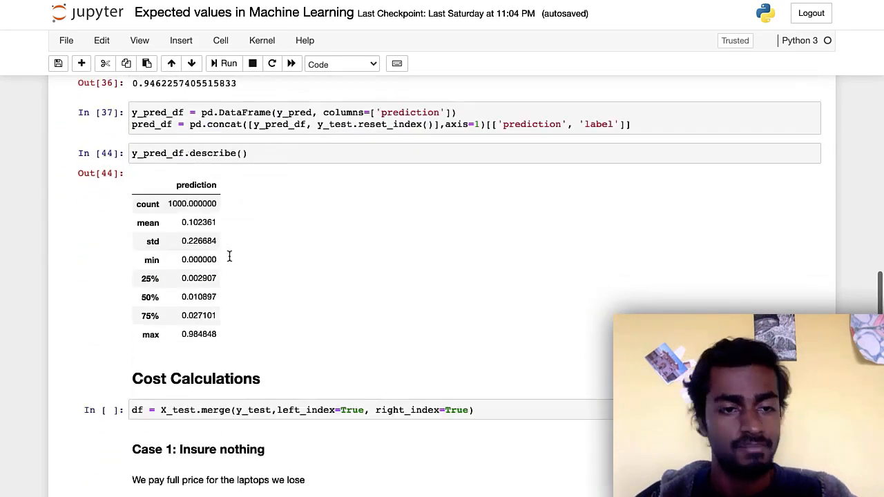
scroll(down, 3)
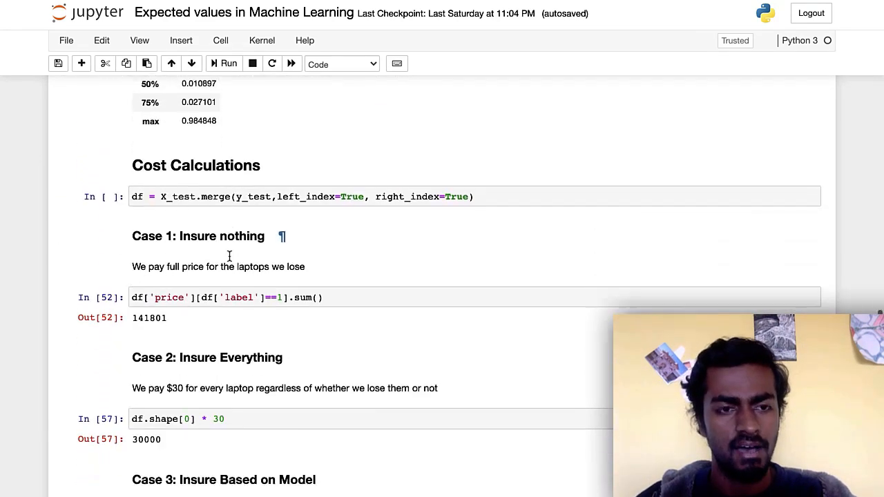
scroll(down, 3)
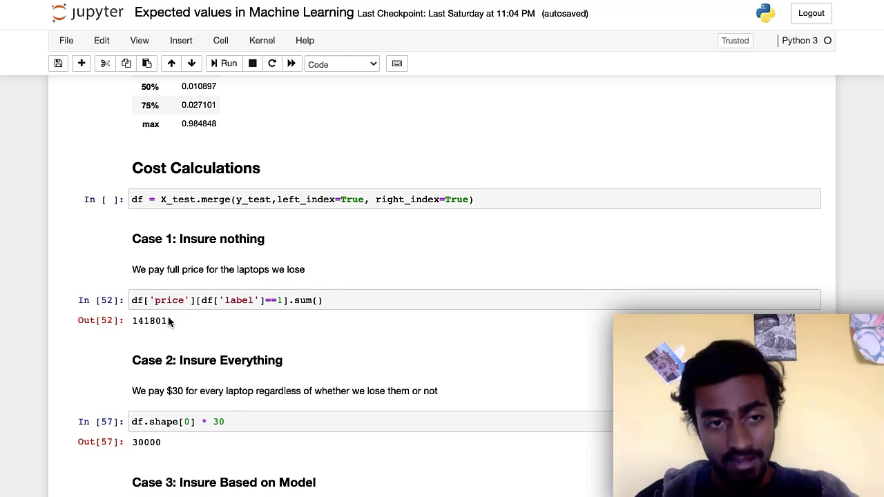
scroll(down, 3)
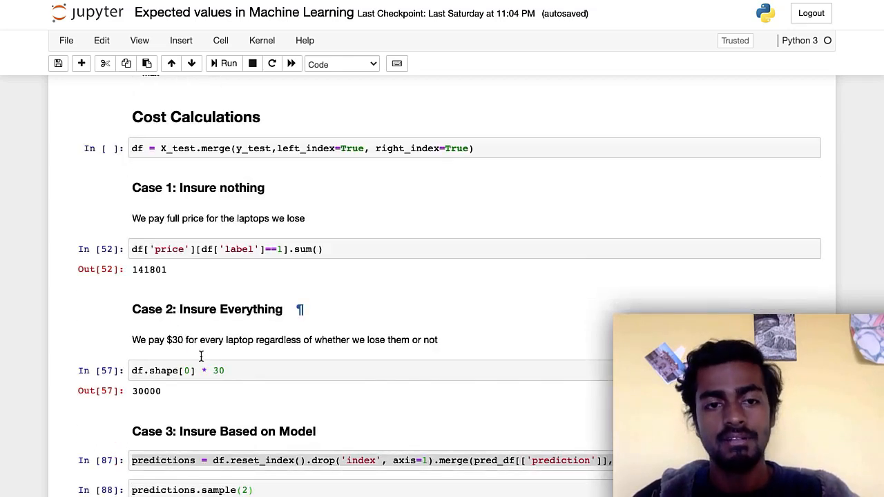
scroll(down, 3)
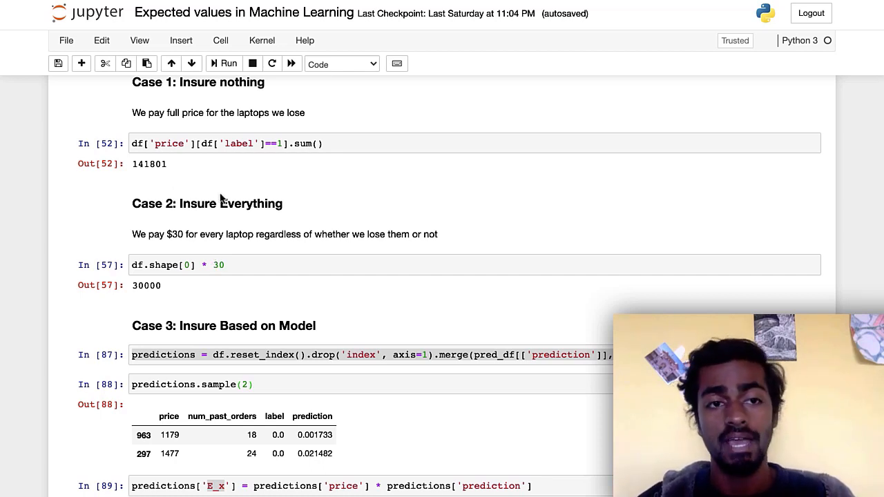
mouse_move(249, 193)
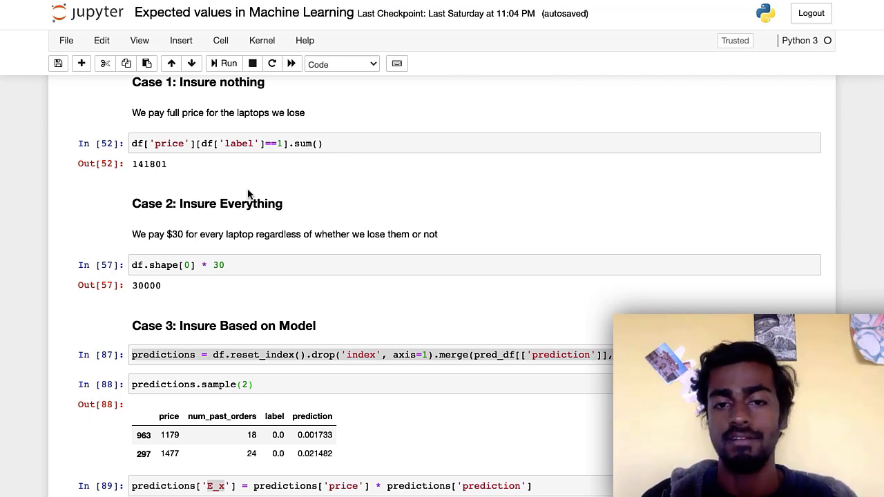
mouse_move(253, 202)
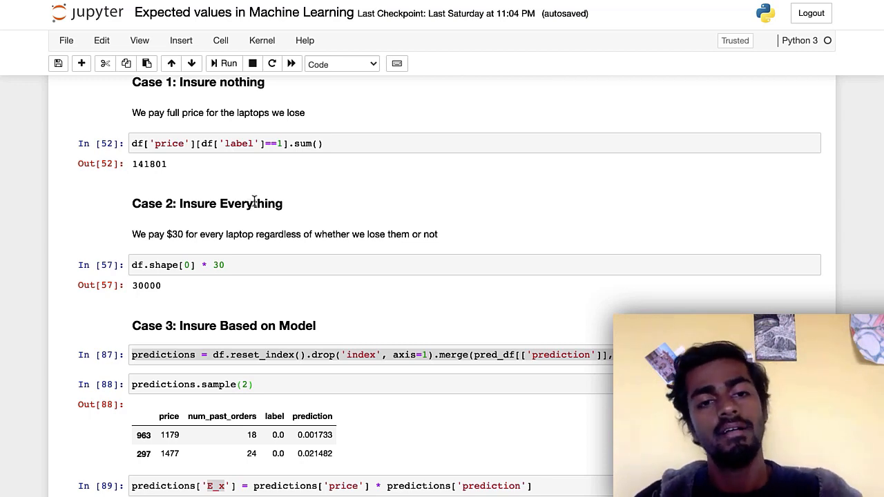
click(353, 355)
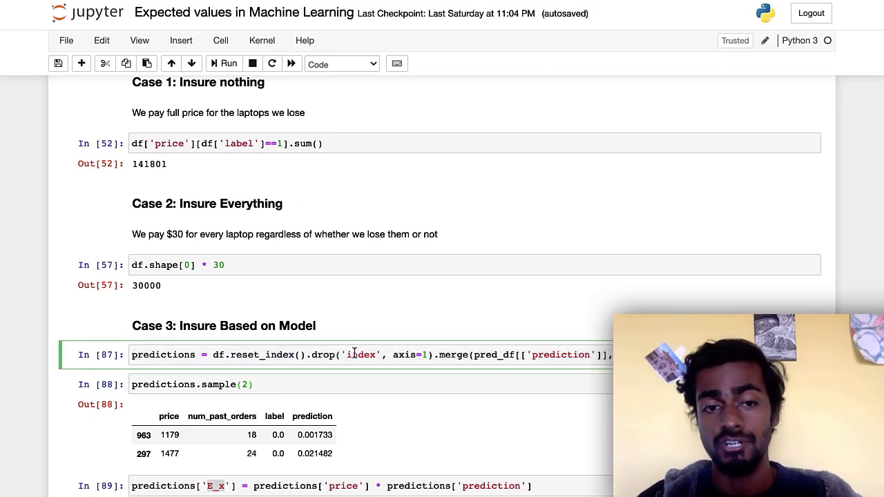
scroll(down, 3)
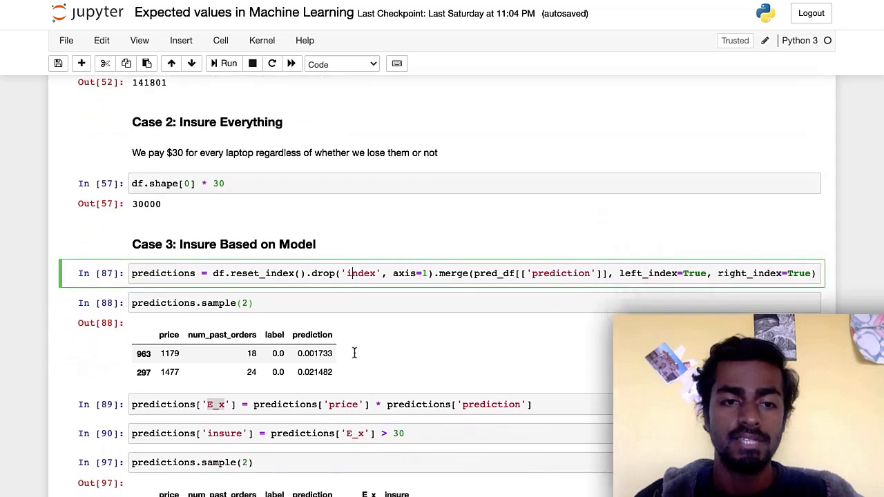
scroll(down, 3)
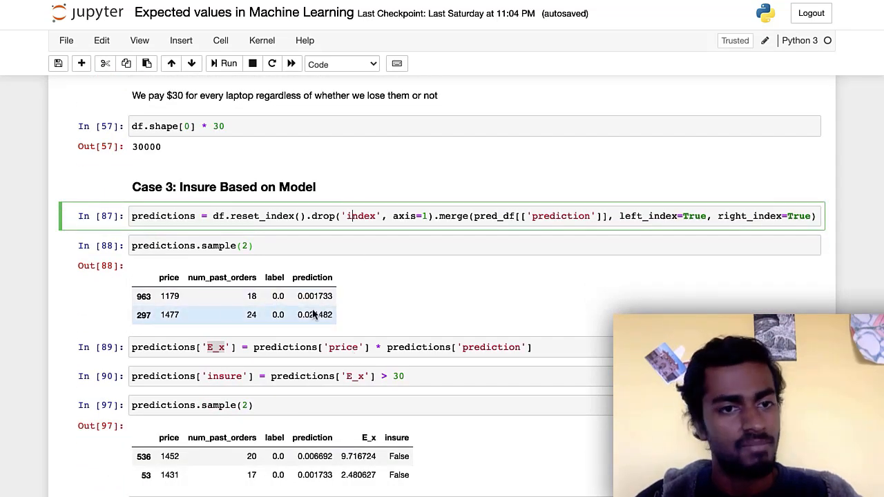
mouse_move(261, 315)
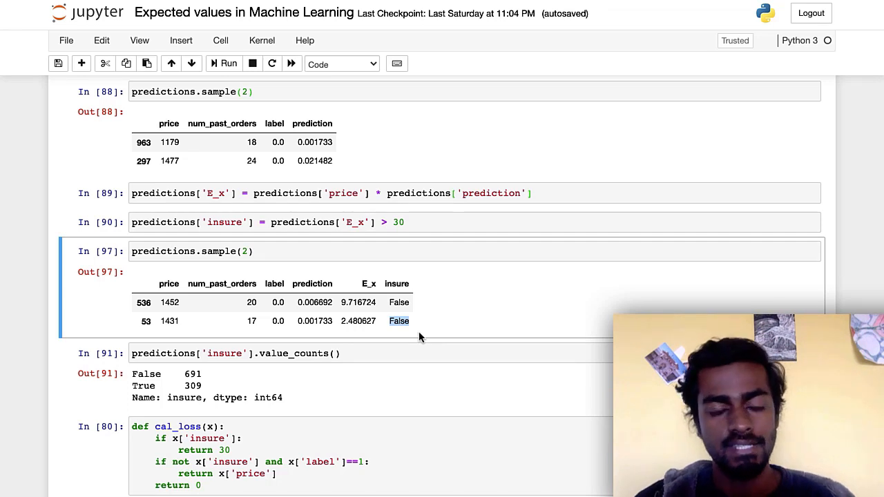
scroll(down, 3)
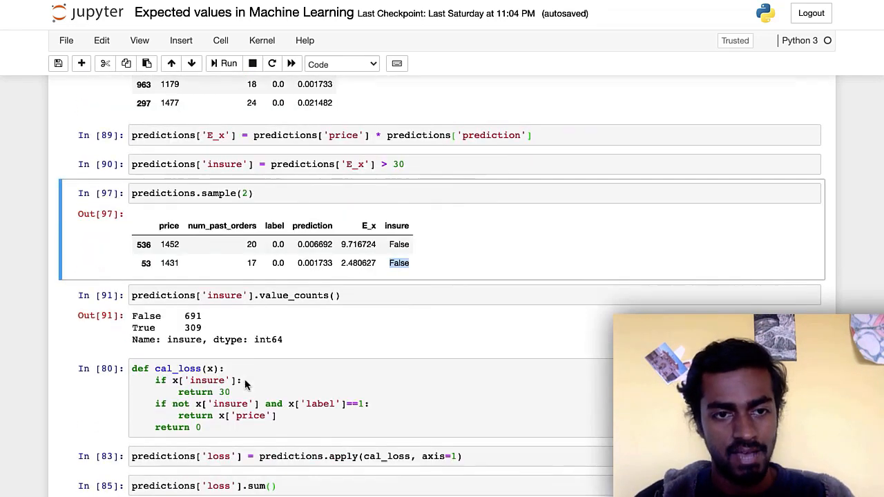
mouse_move(219, 324)
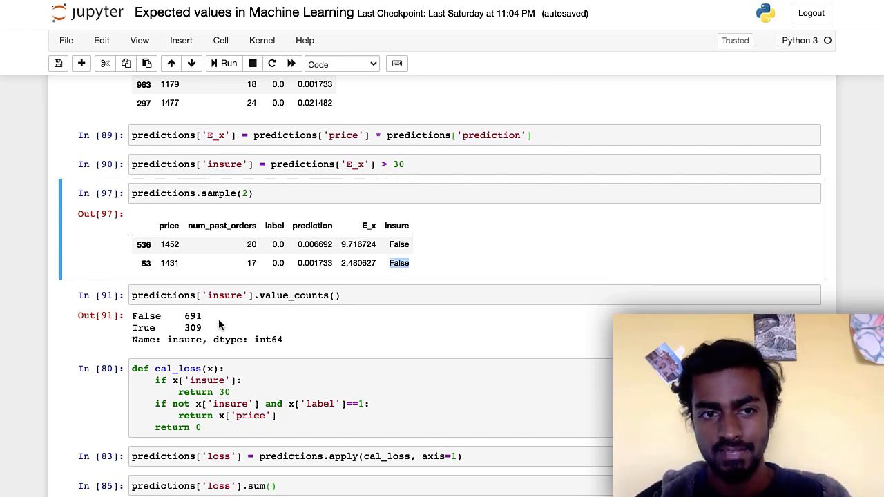
scroll(down, 3)
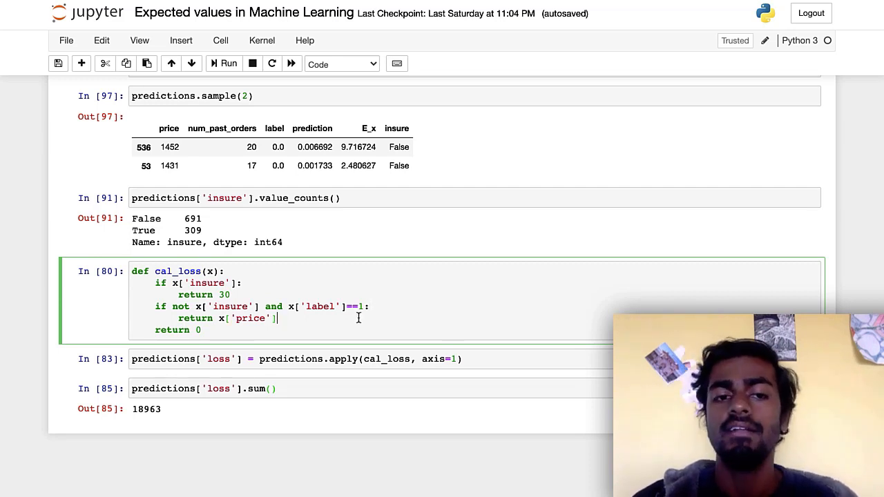
mouse_move(320, 327)
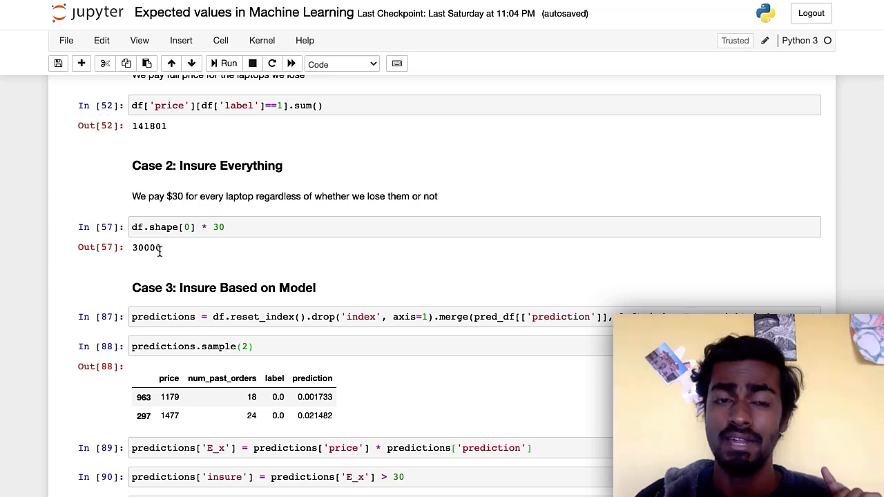
scroll(up, 3)
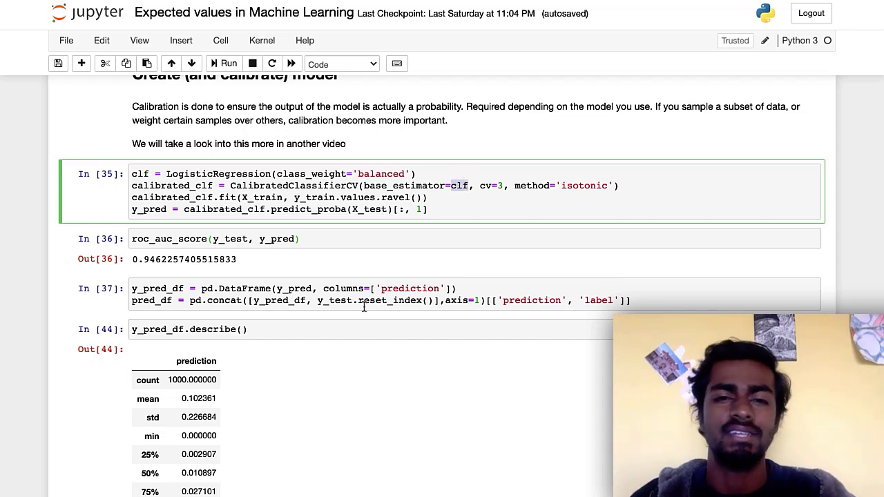
scroll(down, 3)
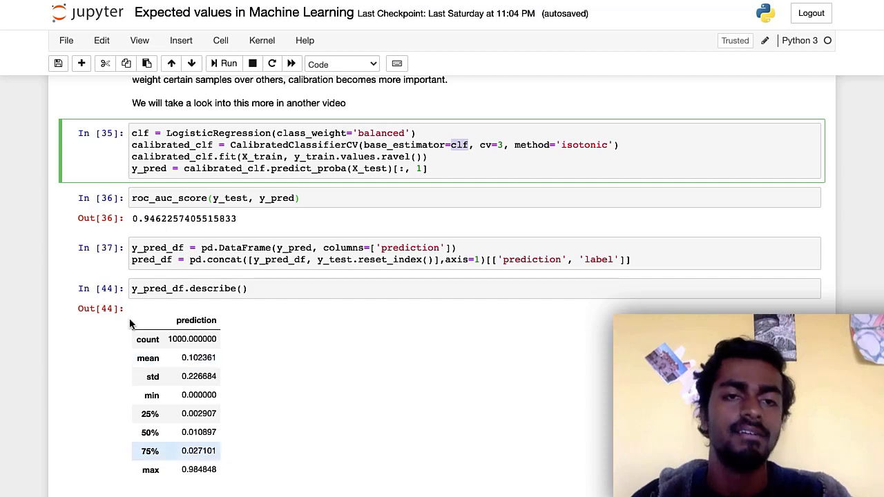
mouse_move(203, 465)
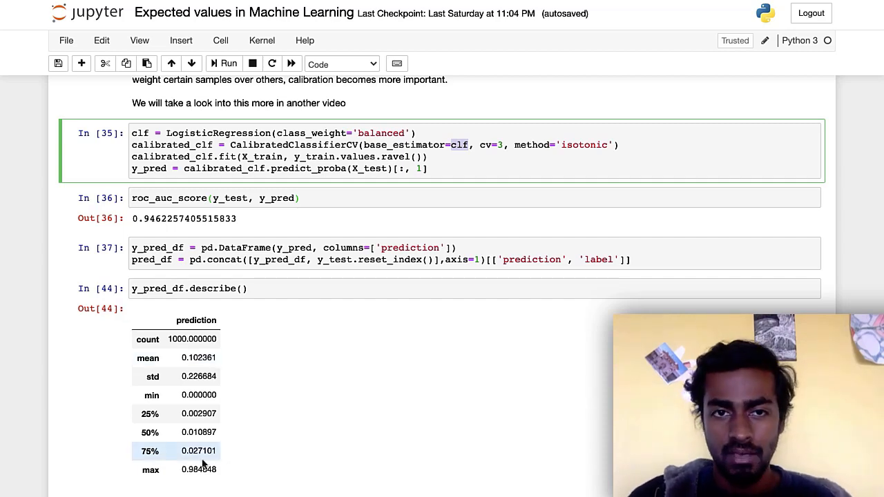